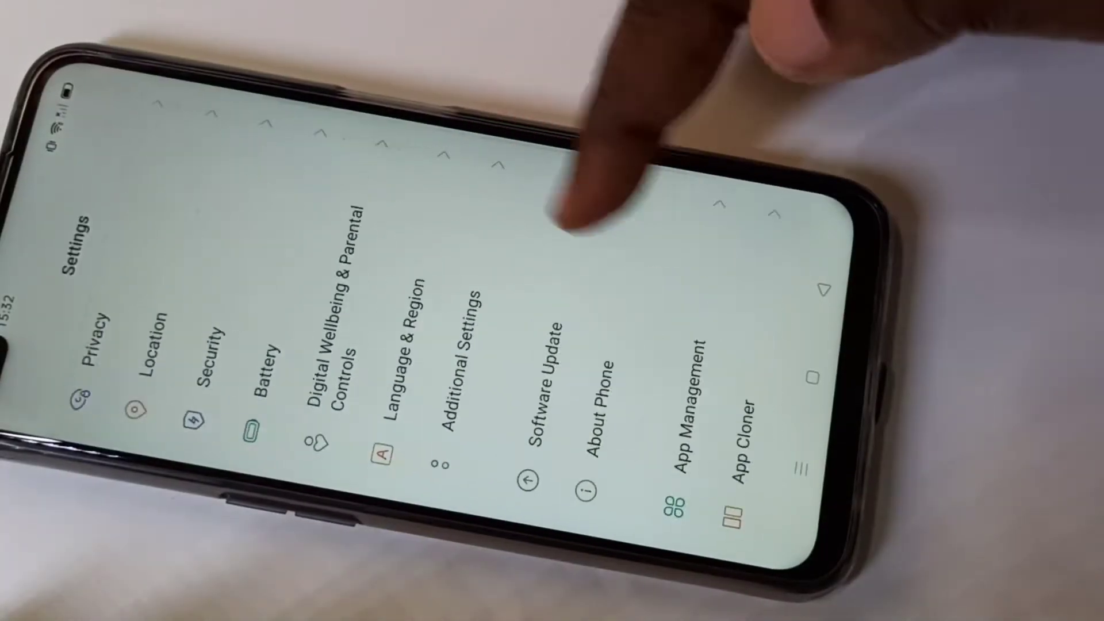
scroll("left", 3)
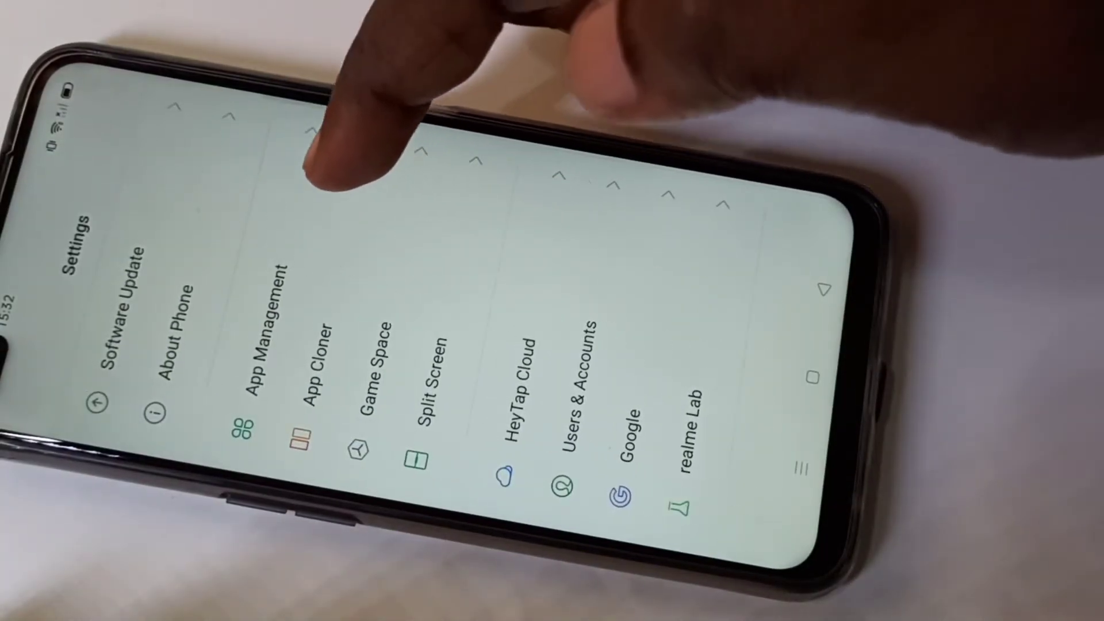